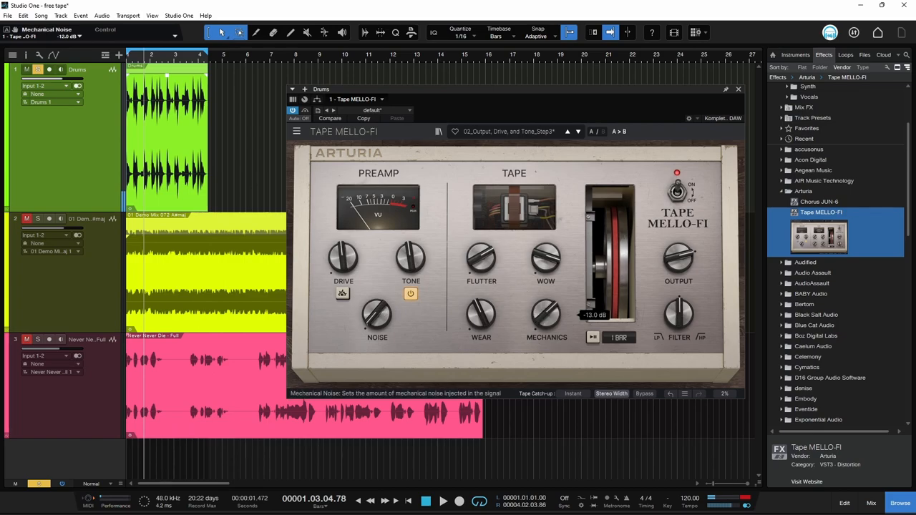
Lower the Mechanics knob on the Drums track's Tape MELLO-FI to -70.0 dB
left_click_drag(547, 315, 547, 330)
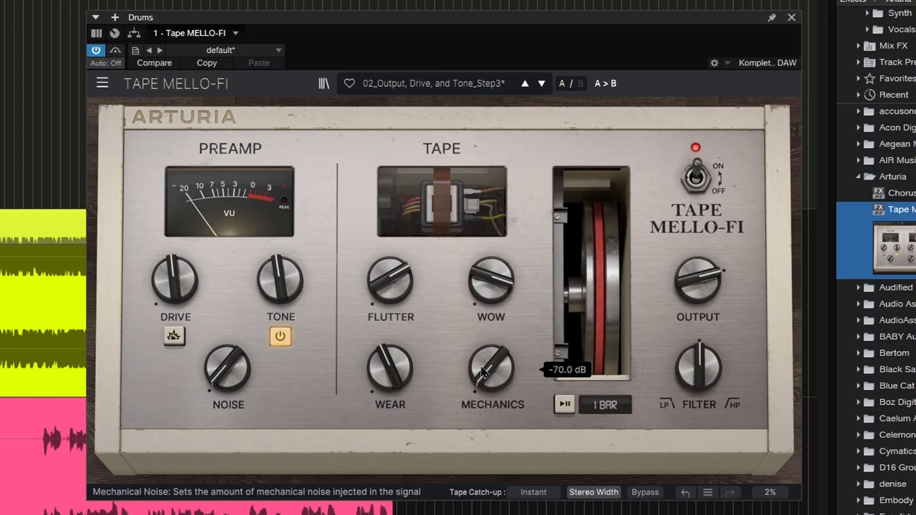
mouse_move(442, 375)
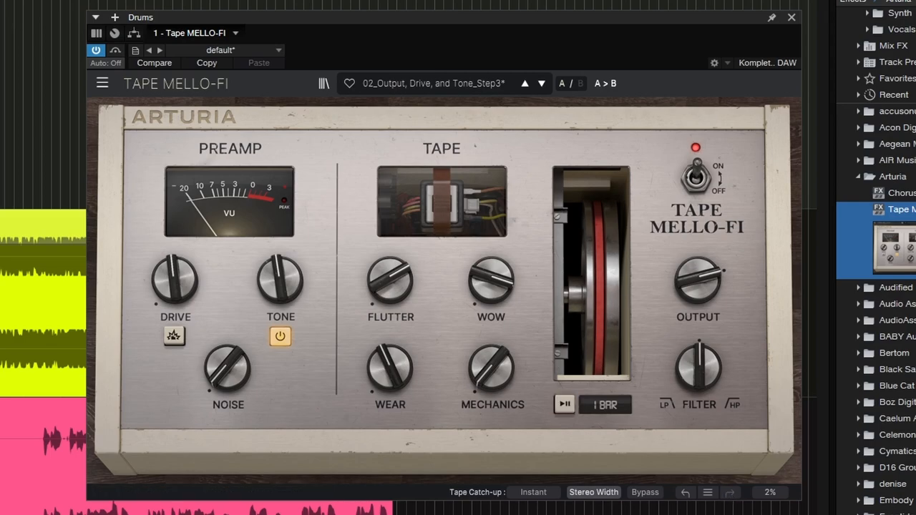
mouse_move(594, 275)
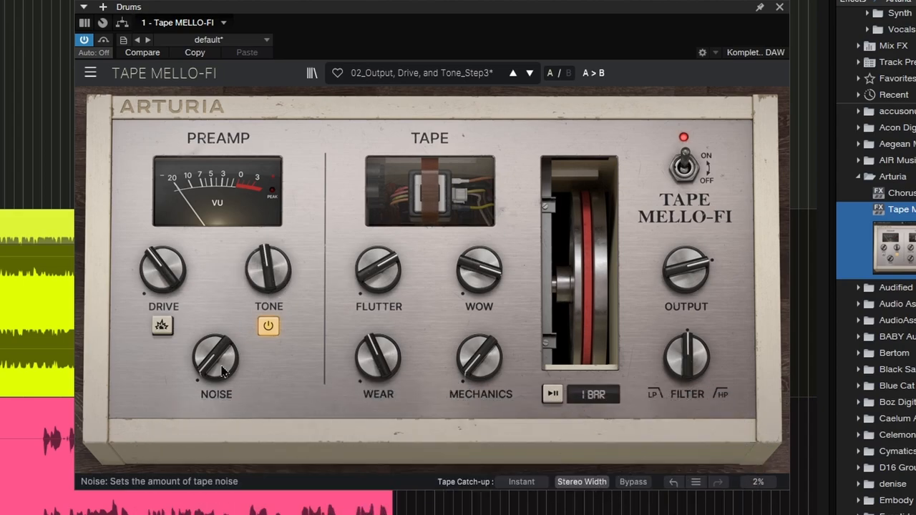
Adjust the Noise knob to change the tape noise amount on the drums
left_click_drag(216, 361, 216, 336)
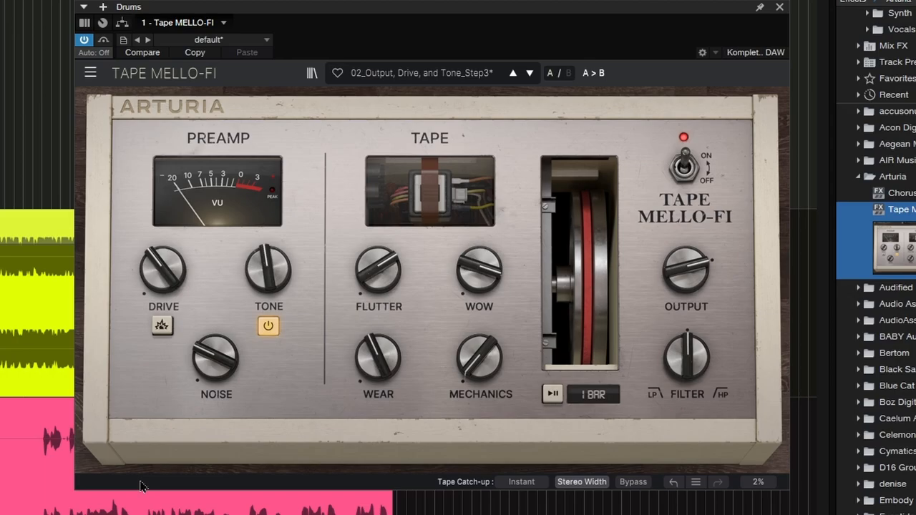
mouse_move(163, 270)
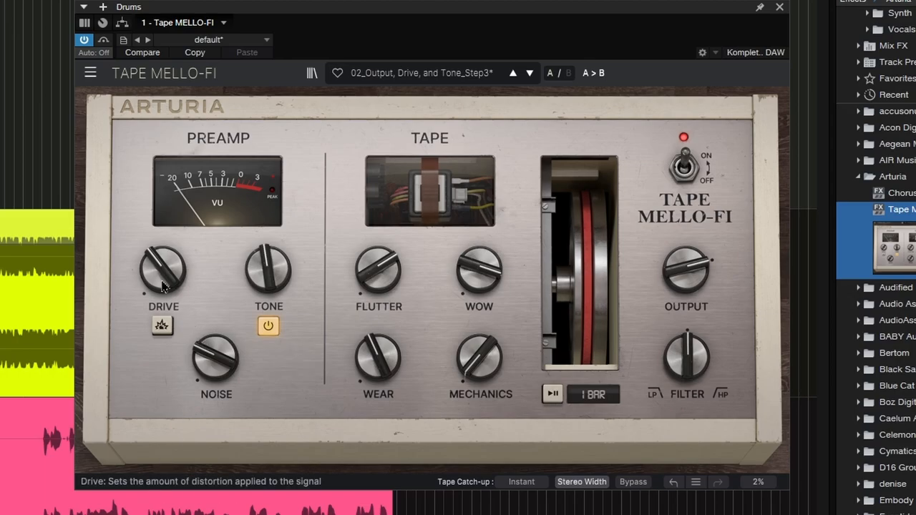
mouse_move(479, 275)
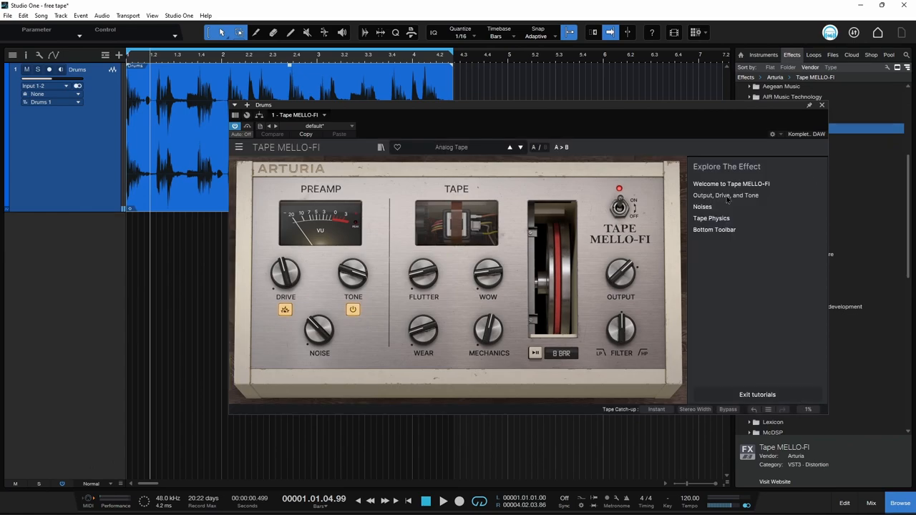
View the Tape Physics tutorial, browse the factory preset list, and select the A/B comparison setting
left_click(725, 195)
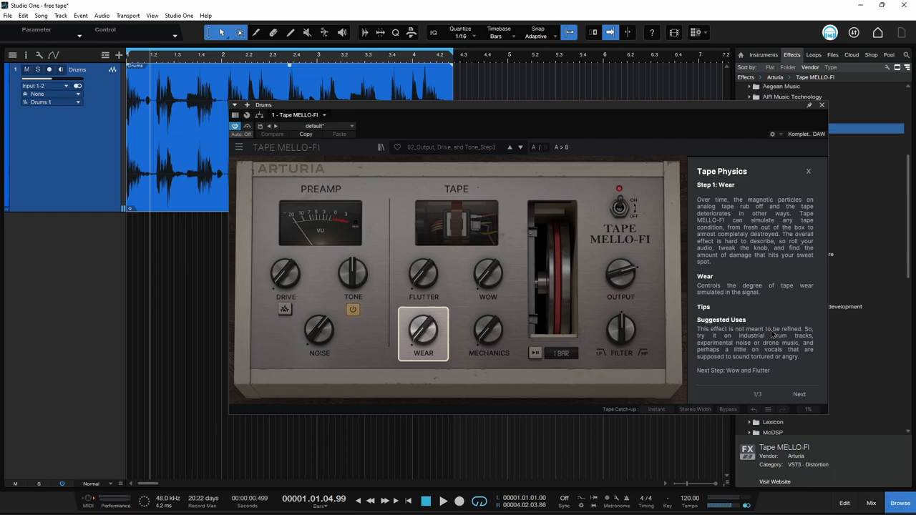
left_click(808, 171)
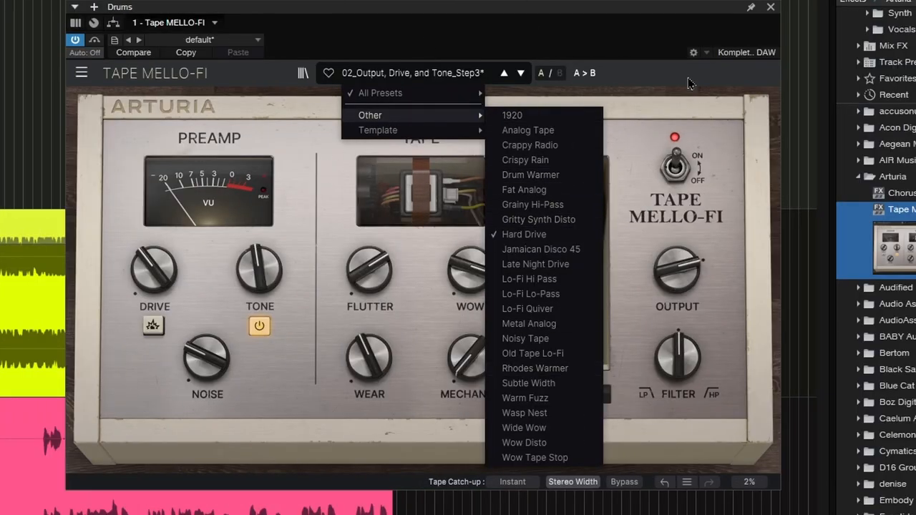
left_click(550, 72)
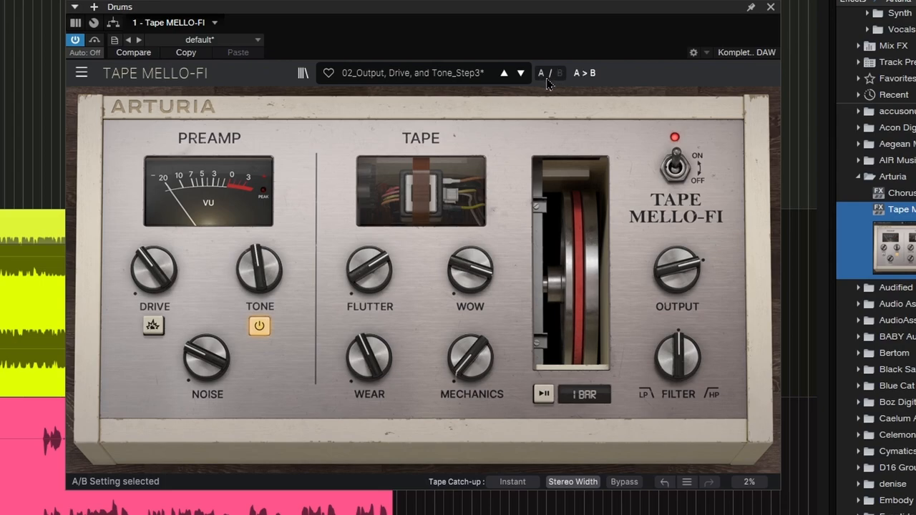
mouse_move(365, 286)
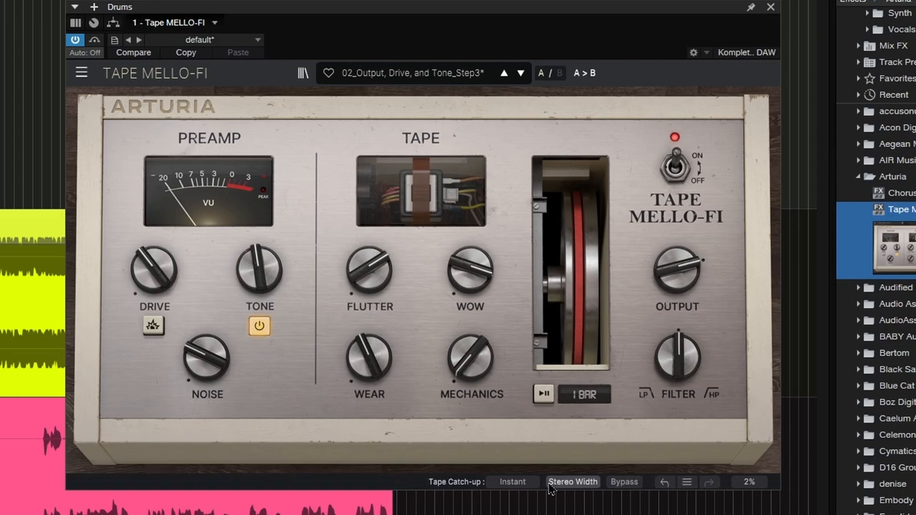
mouse_move(378, 20)
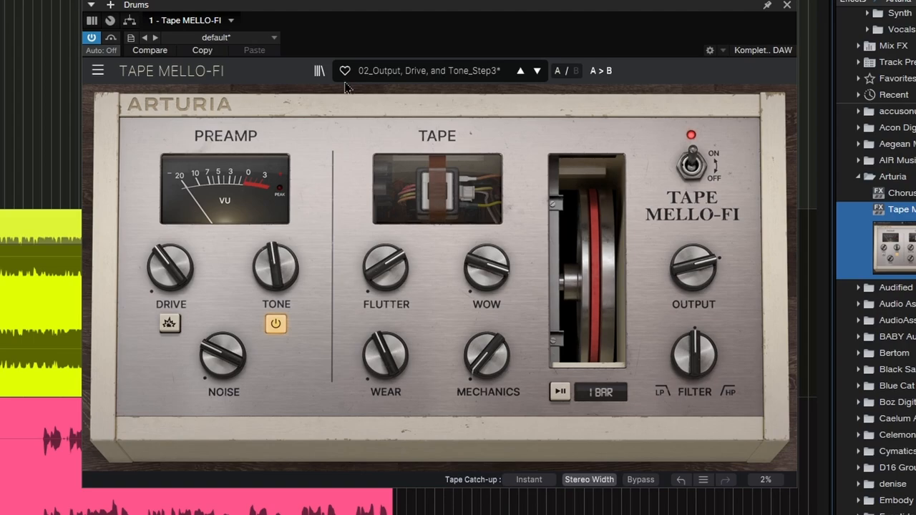
Engage the heavier Drive mode under the Drive knob on the drums
left_click(274, 324)
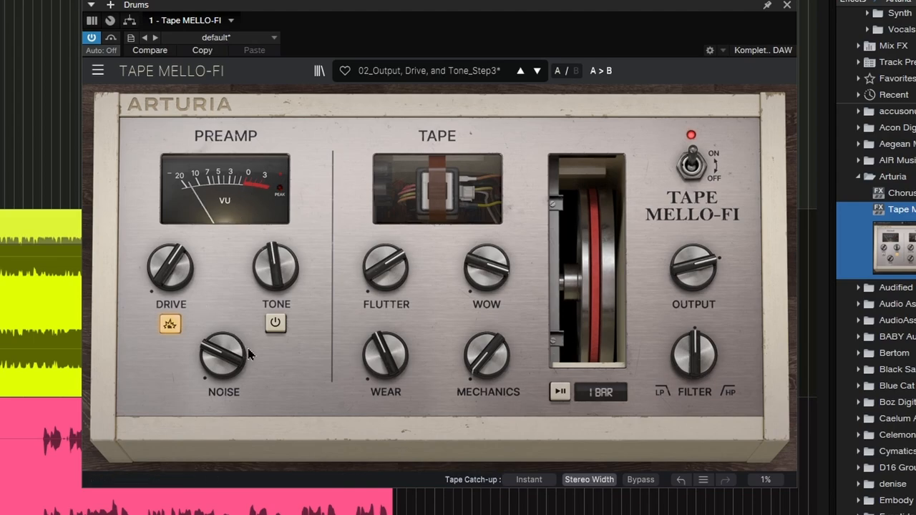
mouse_move(170, 269)
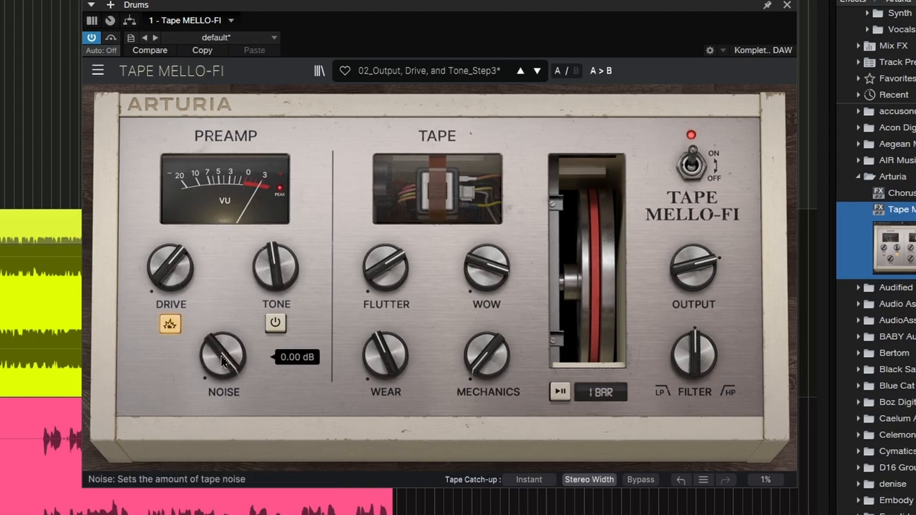
mouse_move(243, 258)
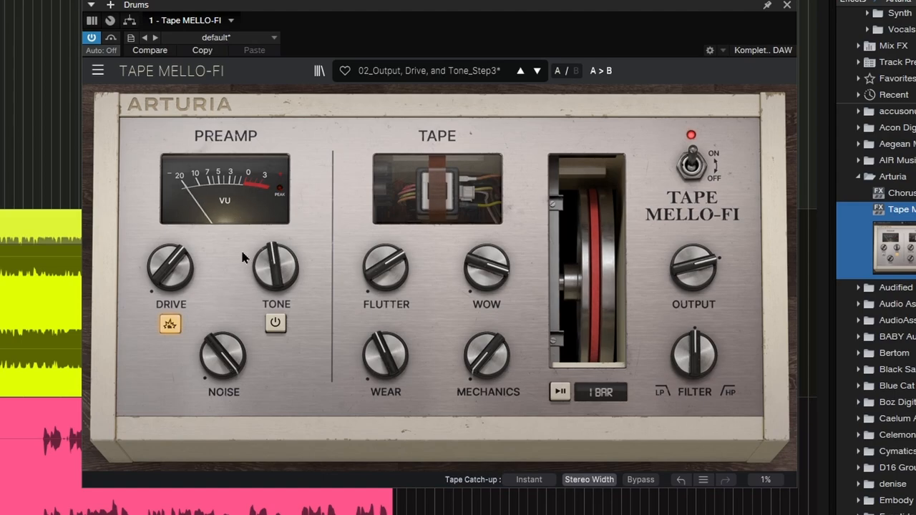
mouse_move(179, 315)
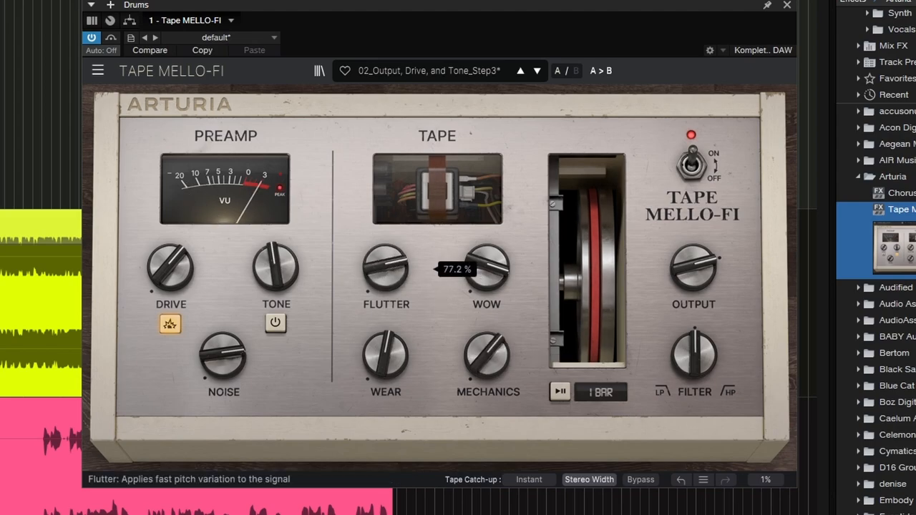
mouse_move(589, 480)
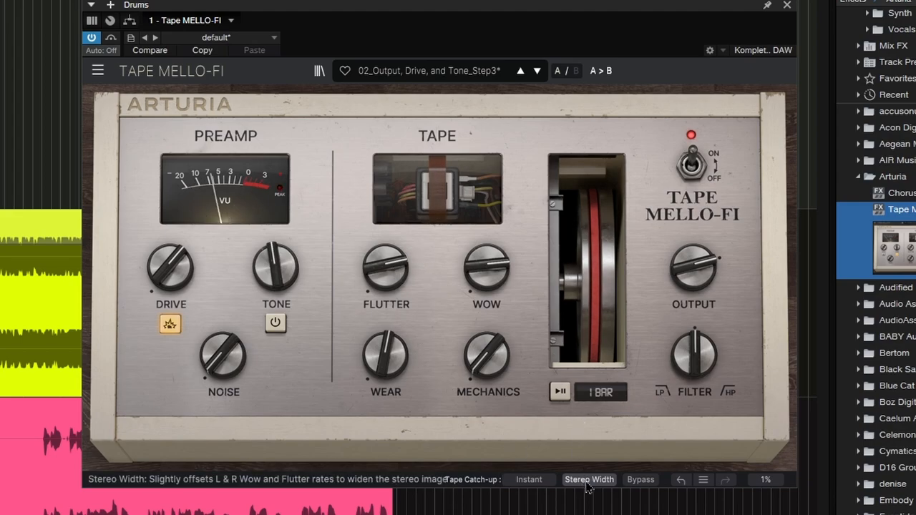
mouse_move(487, 272)
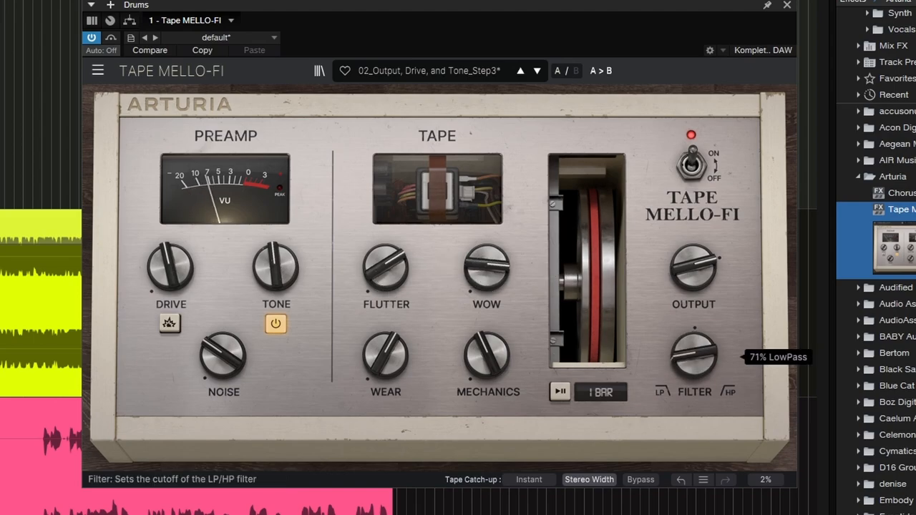
Sweep the Filter knob from LowPass to HiPass, set tape stop speed to 4 Bar and trigger the stop
left_click_drag(693, 355, 702, 337)
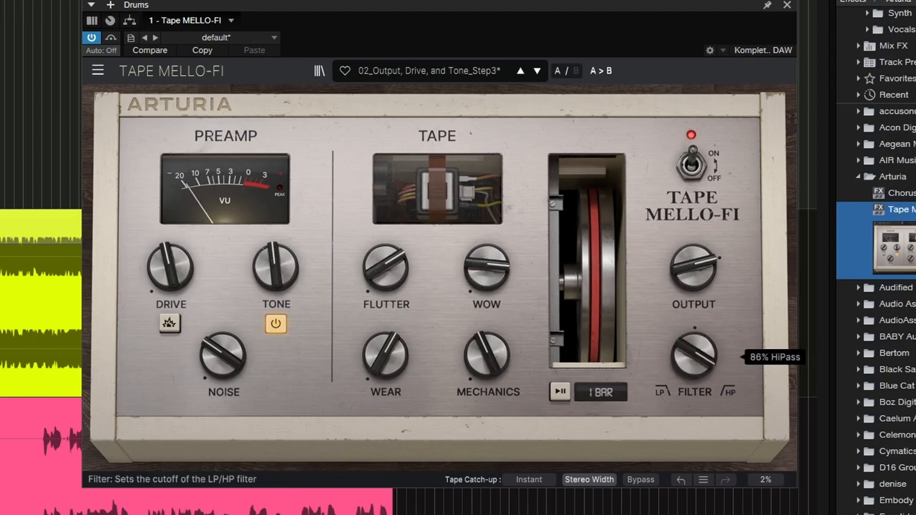
mouse_move(609, 404)
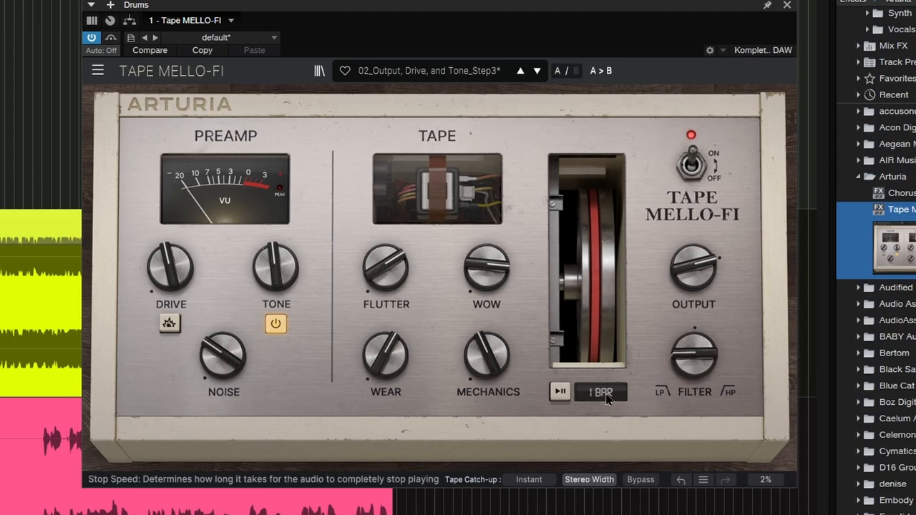
left_click(600, 393)
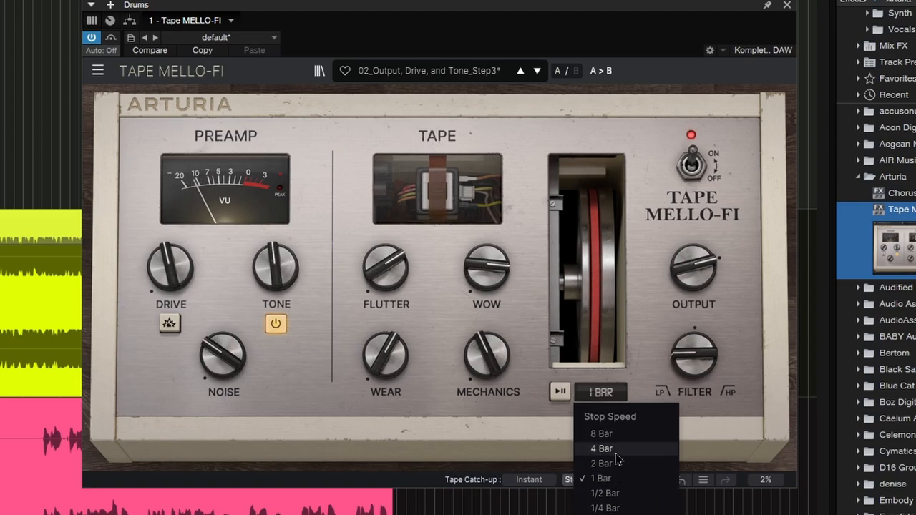
left_click(601, 449)
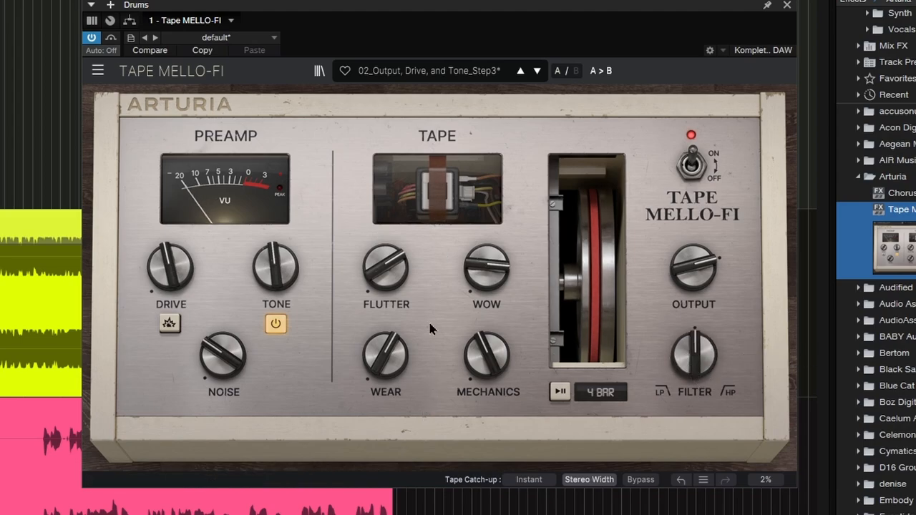
mouse_move(533, 398)
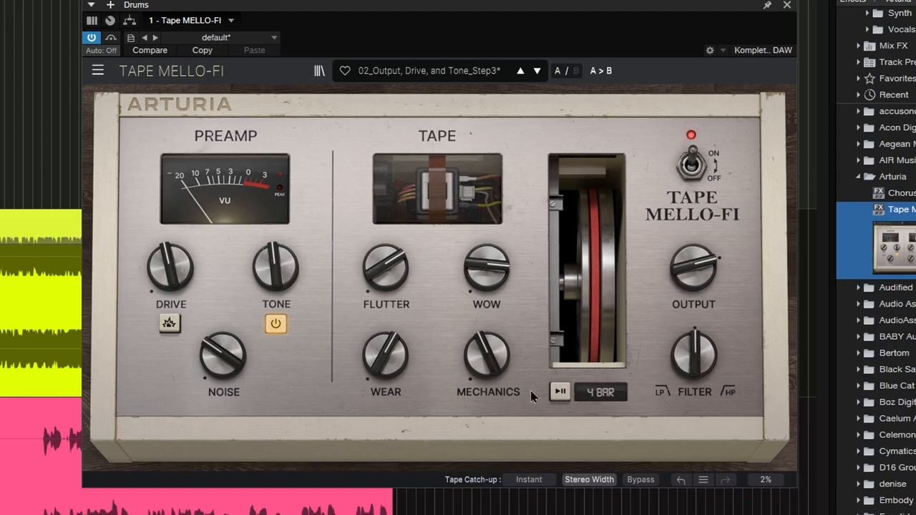
left_click(561, 392)
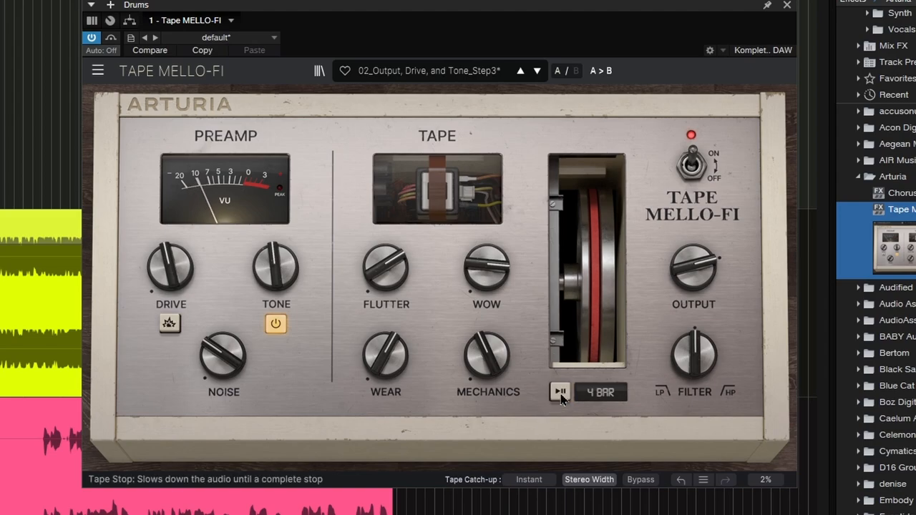
mouse_move(412, 431)
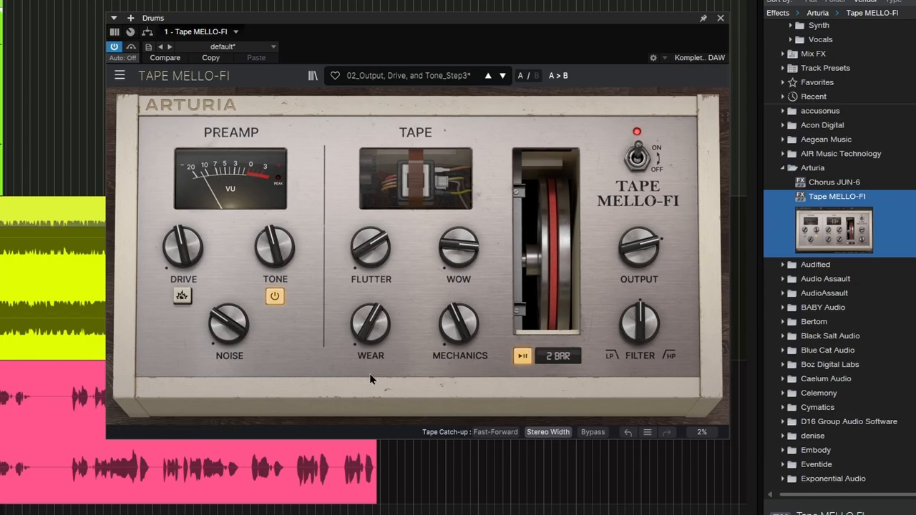
mouse_move(522, 356)
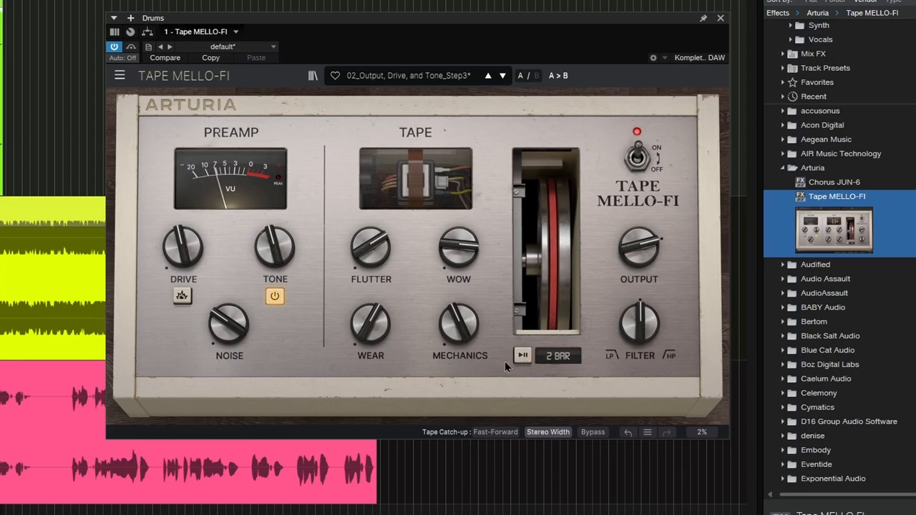
mouse_move(364, 407)
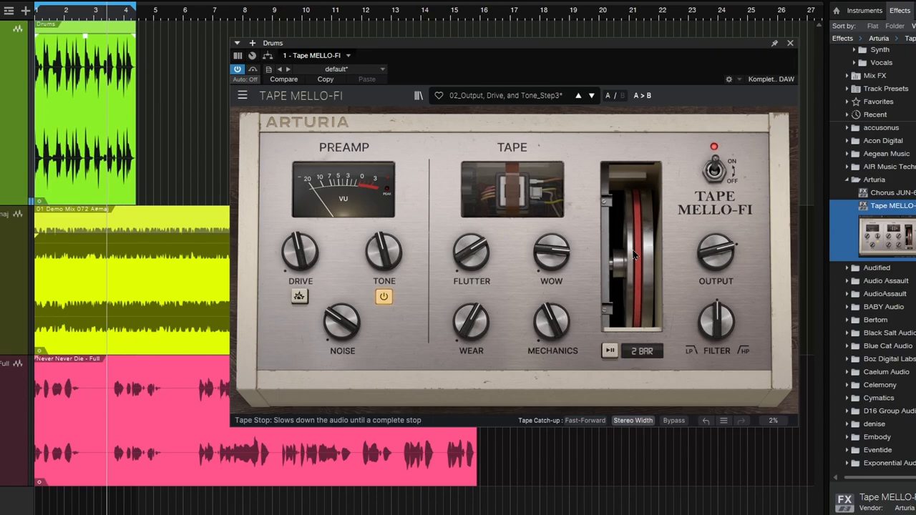
mouse_move(570, 301)
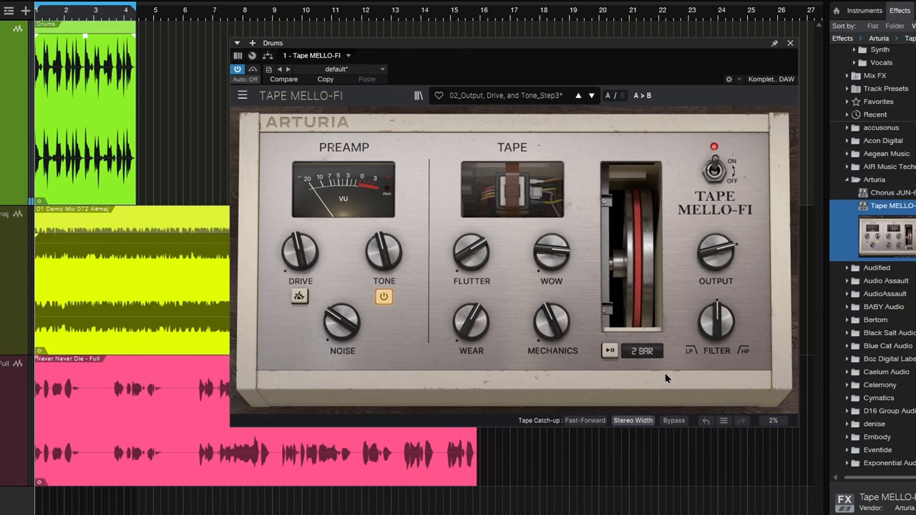
mouse_move(644, 375)
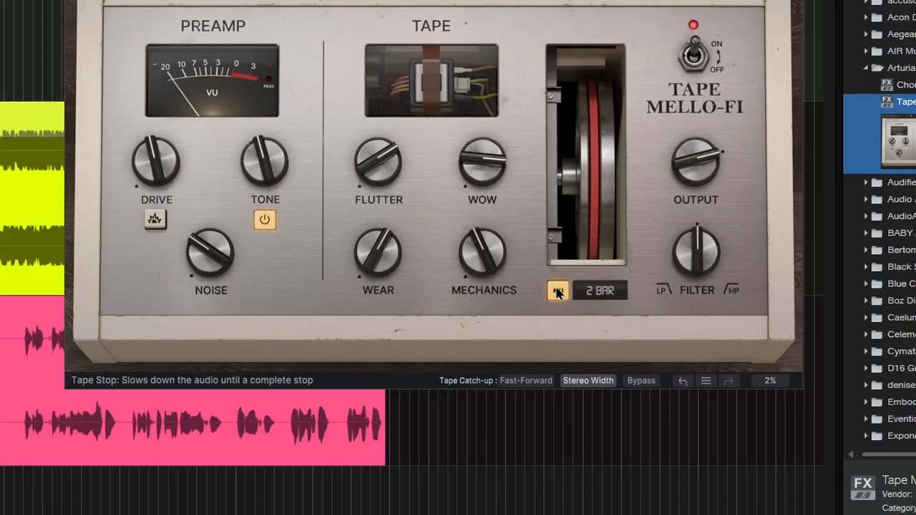
Trigger the Tape Stop so the drums slow to a complete halt
left_click(557, 289)
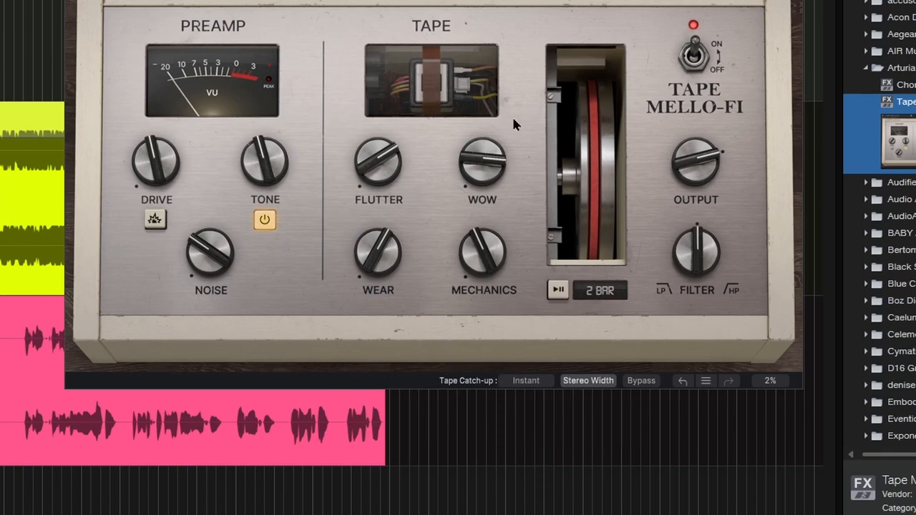
mouse_move(594, 149)
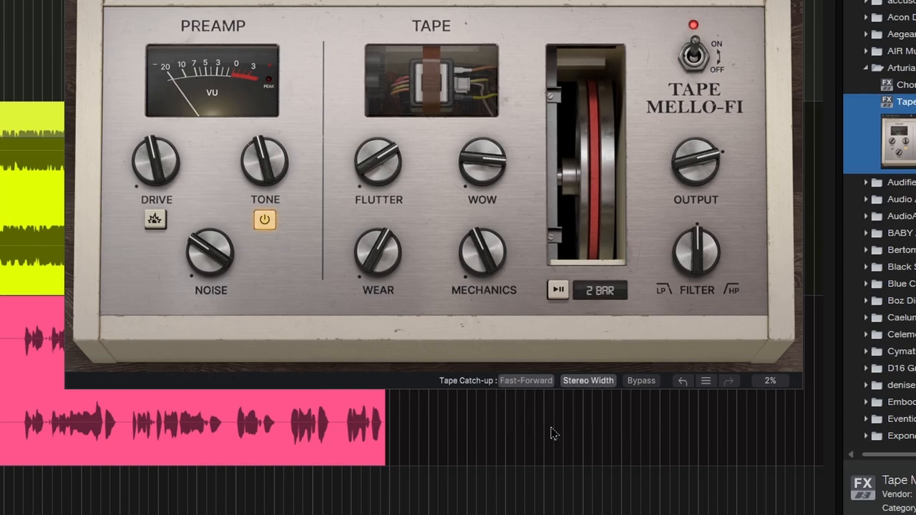
mouse_move(484, 338)
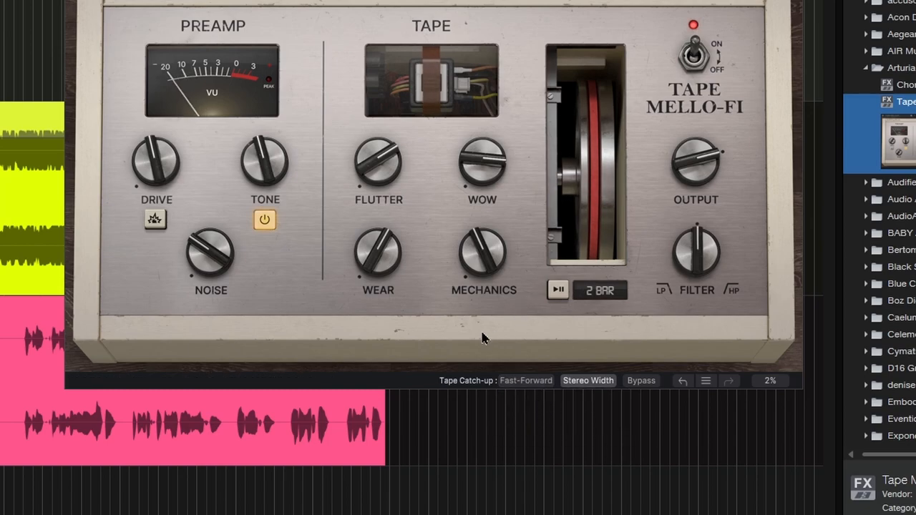
mouse_move(521, 301)
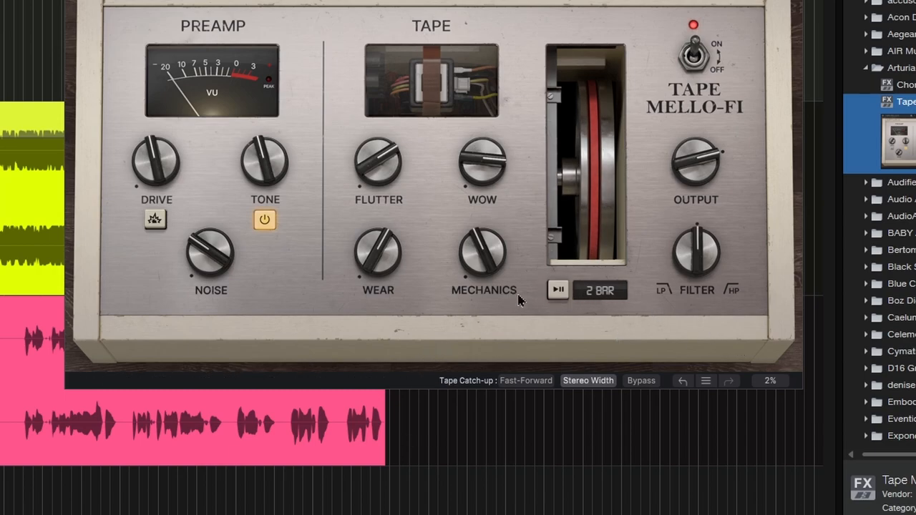
mouse_move(510, 315)
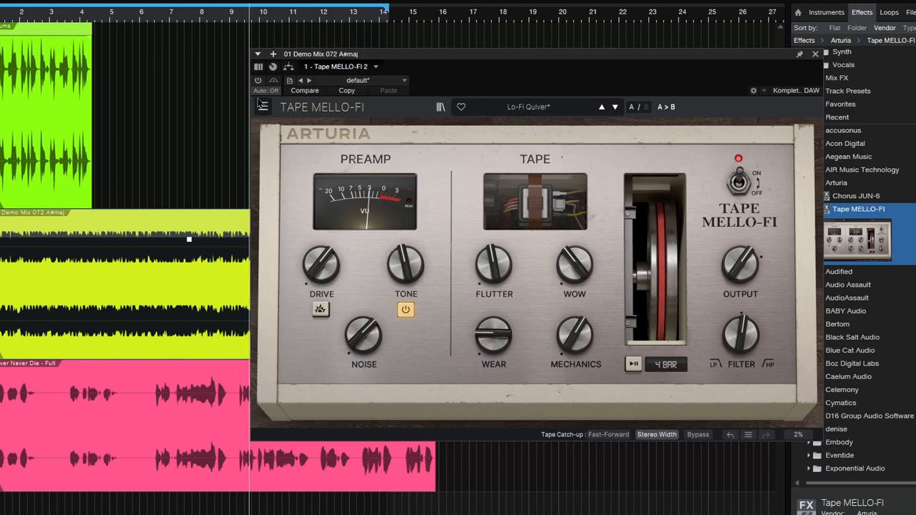
Bypass Tape MELLO-FI on the Demo Mix track to hear the dry mix
left_click(258, 80)
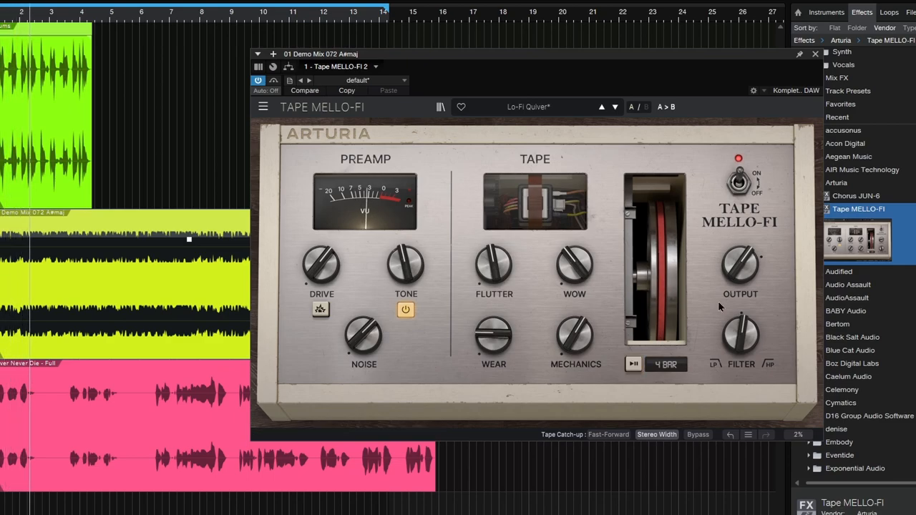
left_click(739, 183)
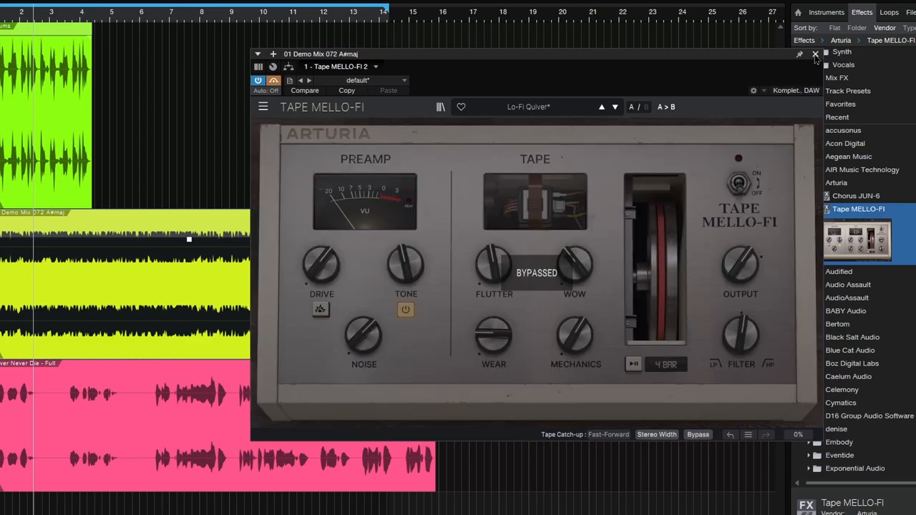
Re-enable the tape effect on the mix, then tape-stop the vocals to a halt
left_click(815, 55)
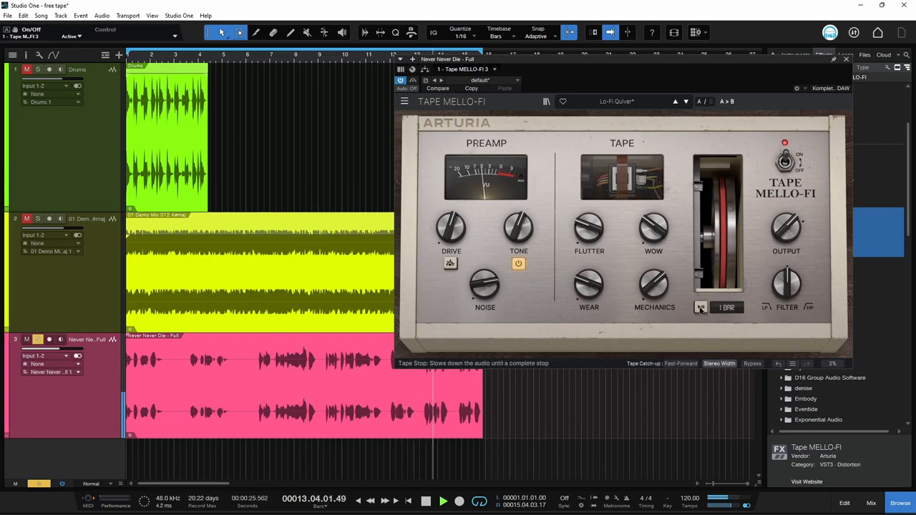
left_click(702, 308)
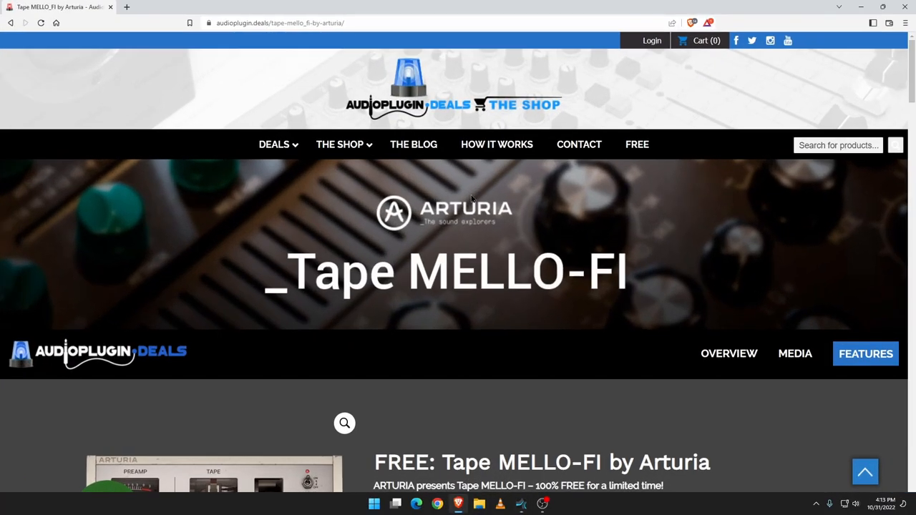
Scroll through the Audio Plugin Deals page showing Tape MELLO-FI at $0.00
scroll("down", 3)
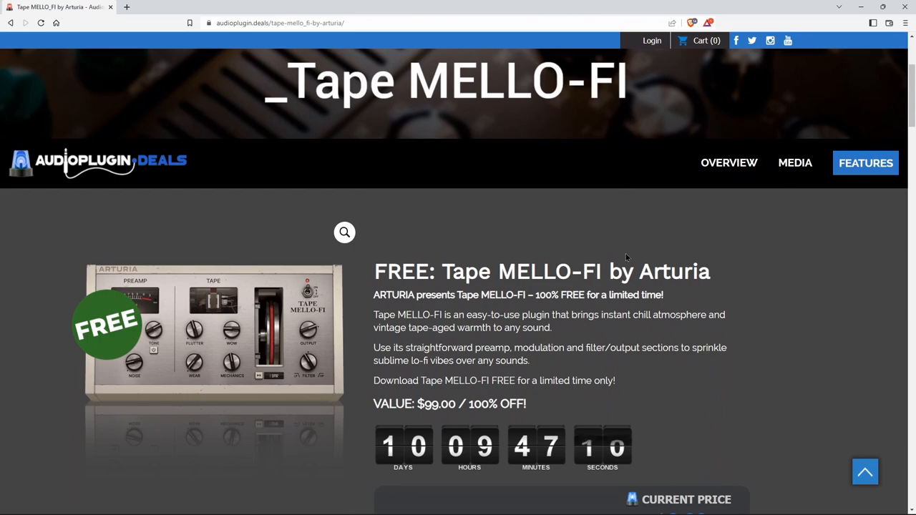
scroll("down", 3)
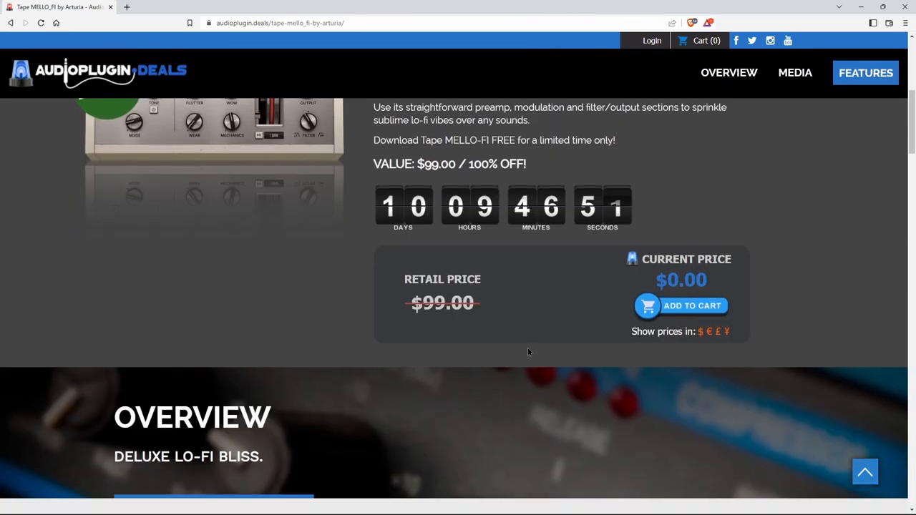
mouse_move(772, 326)
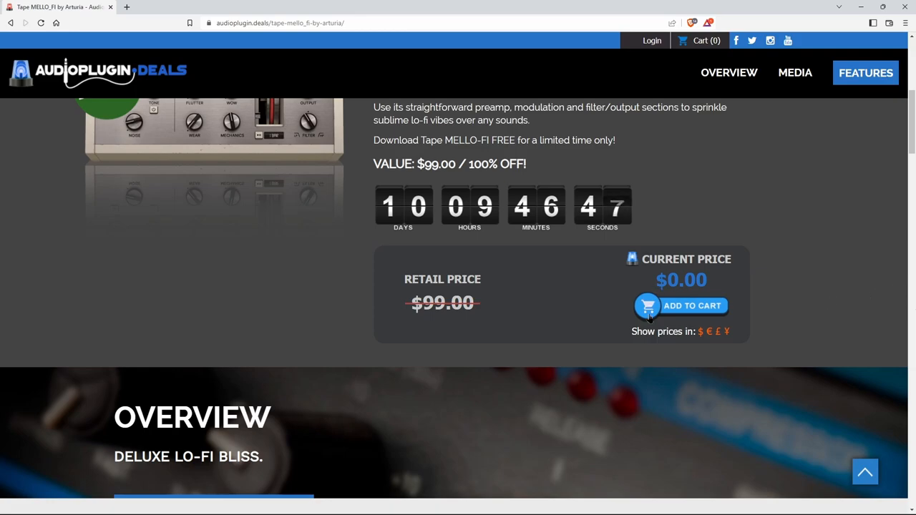
scroll("up", 3)
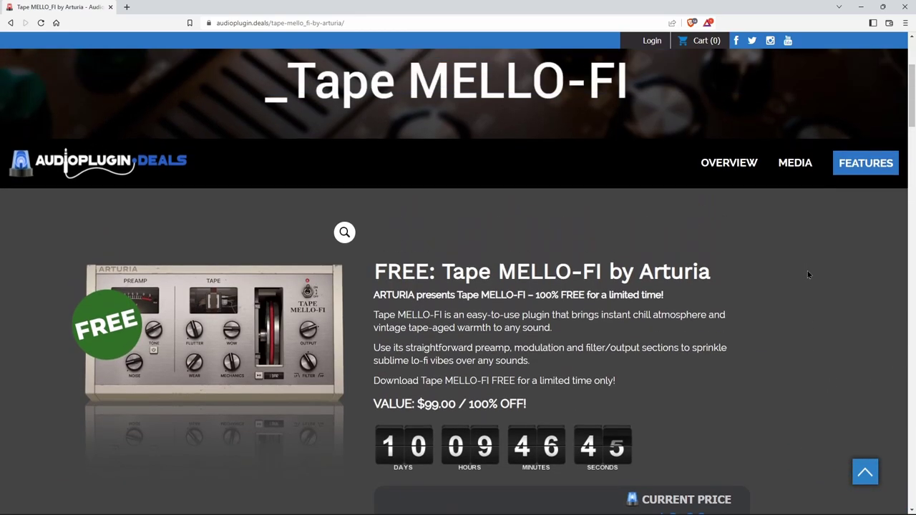
scroll("up", 3)
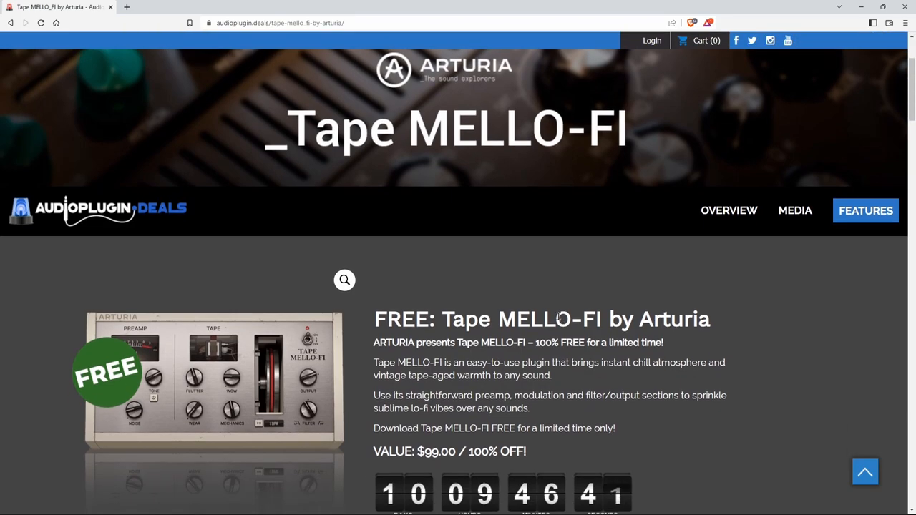
scroll("up", 3)
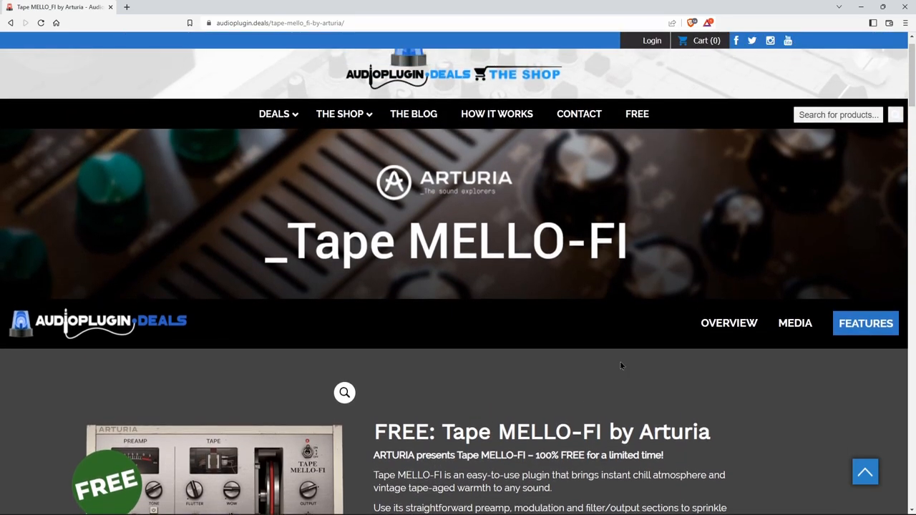
scroll("down", 3)
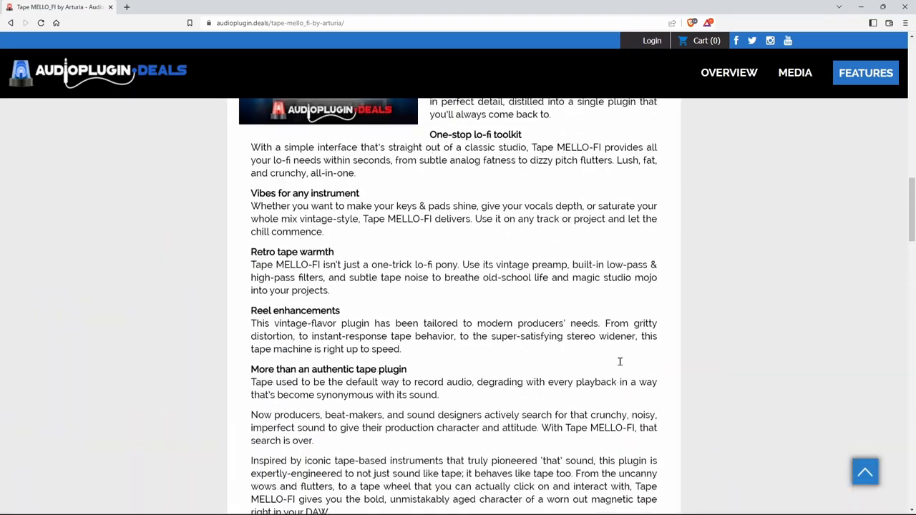
scroll("up", 3)
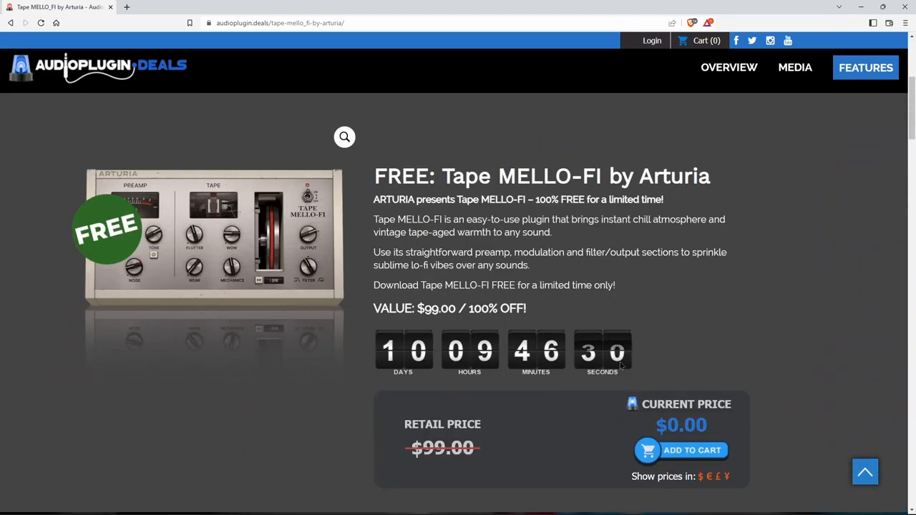
mouse_move(785, 304)
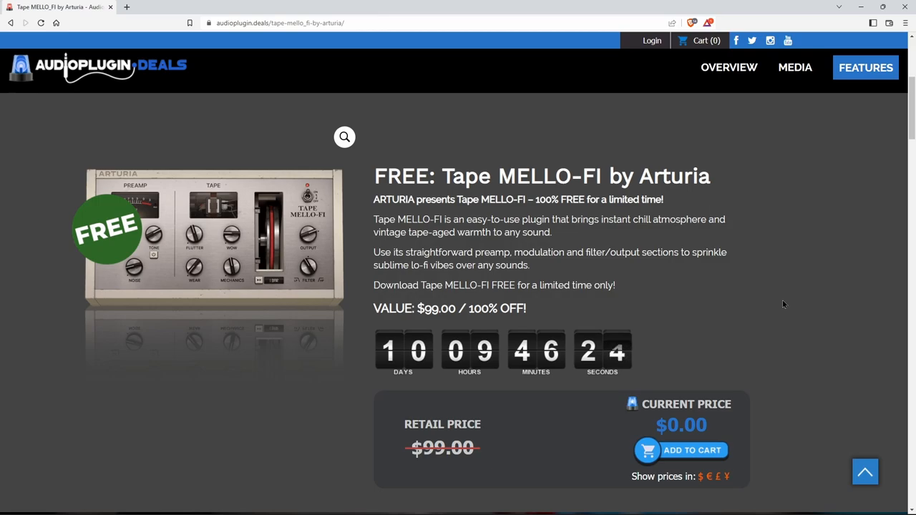
scroll("up", 3)
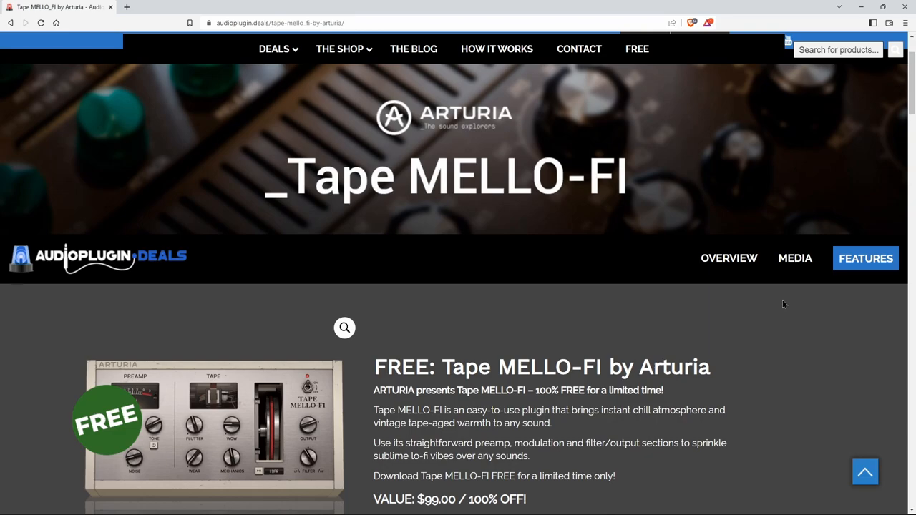
mouse_move(705, 328)
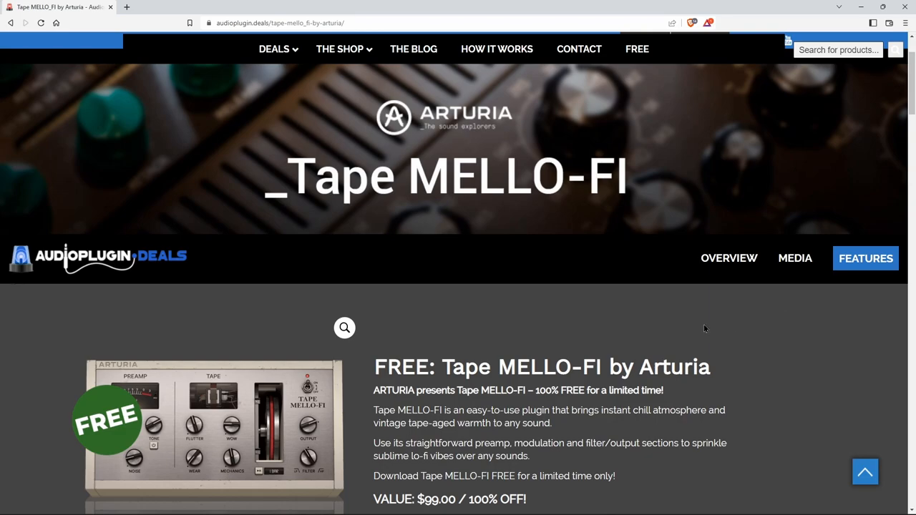
mouse_move(699, 352)
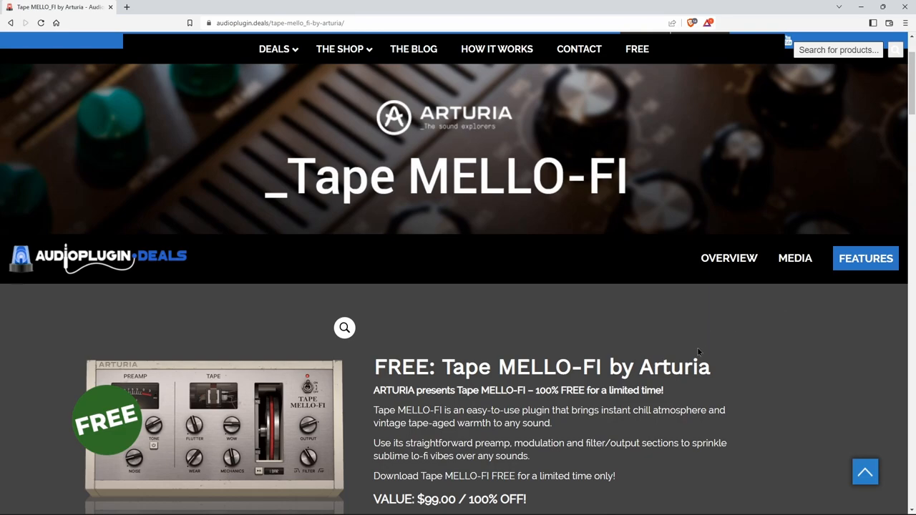
scroll("down", 3)
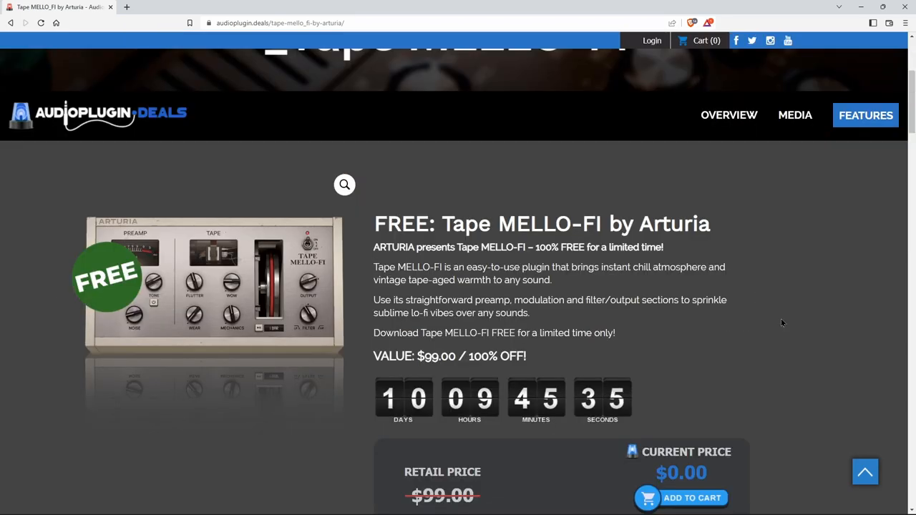
scroll("up", 3)
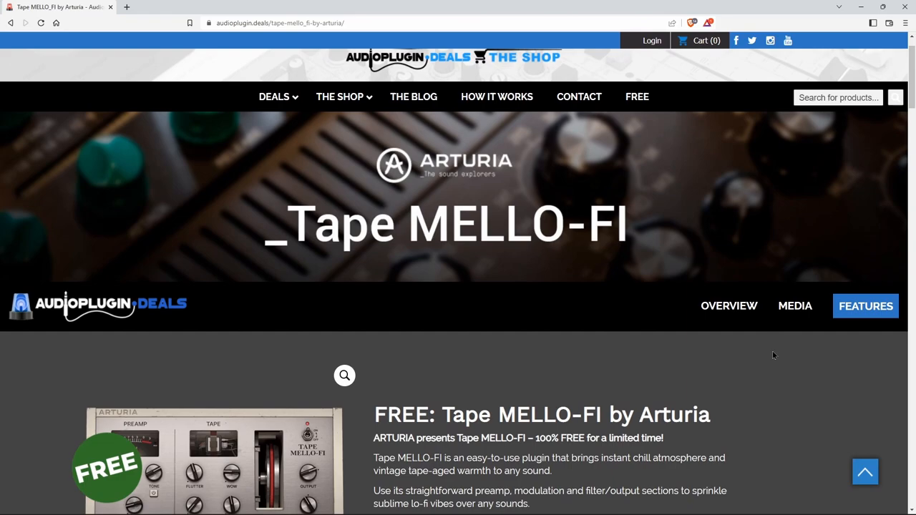
scroll("down", 3)
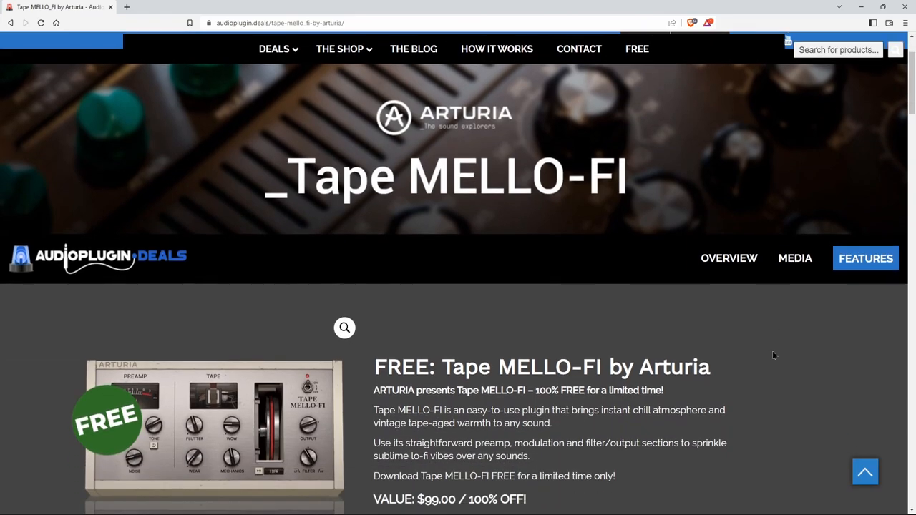
scroll("down", 3)
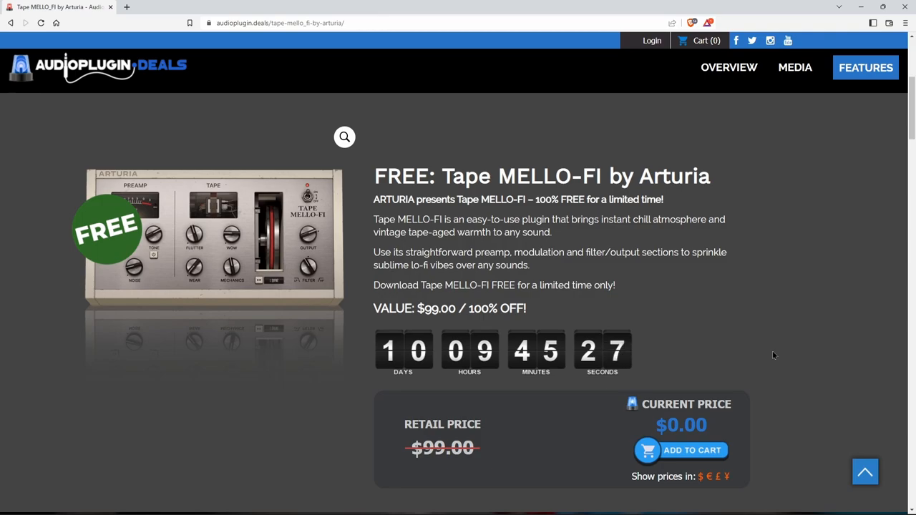
mouse_move(838, 27)
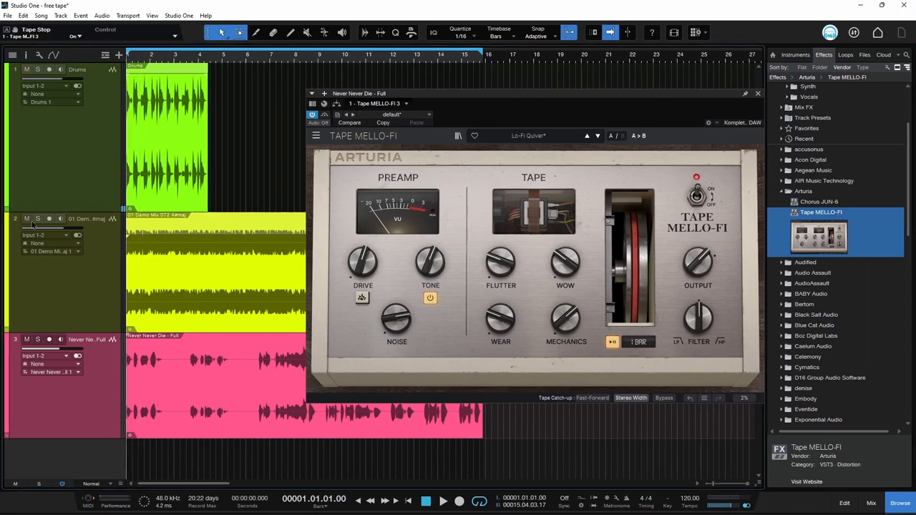
Back in Studio One, bypass Tape MELLO-FI on the mix
left_click(664, 398)
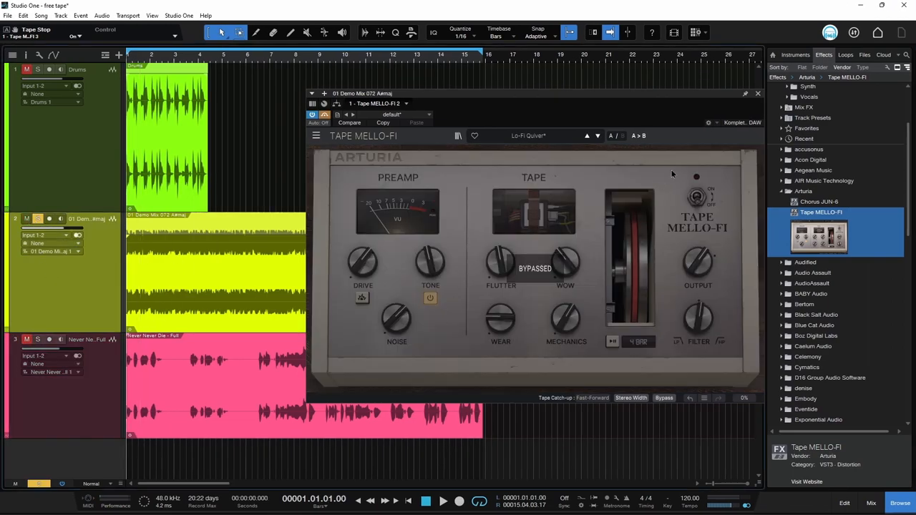